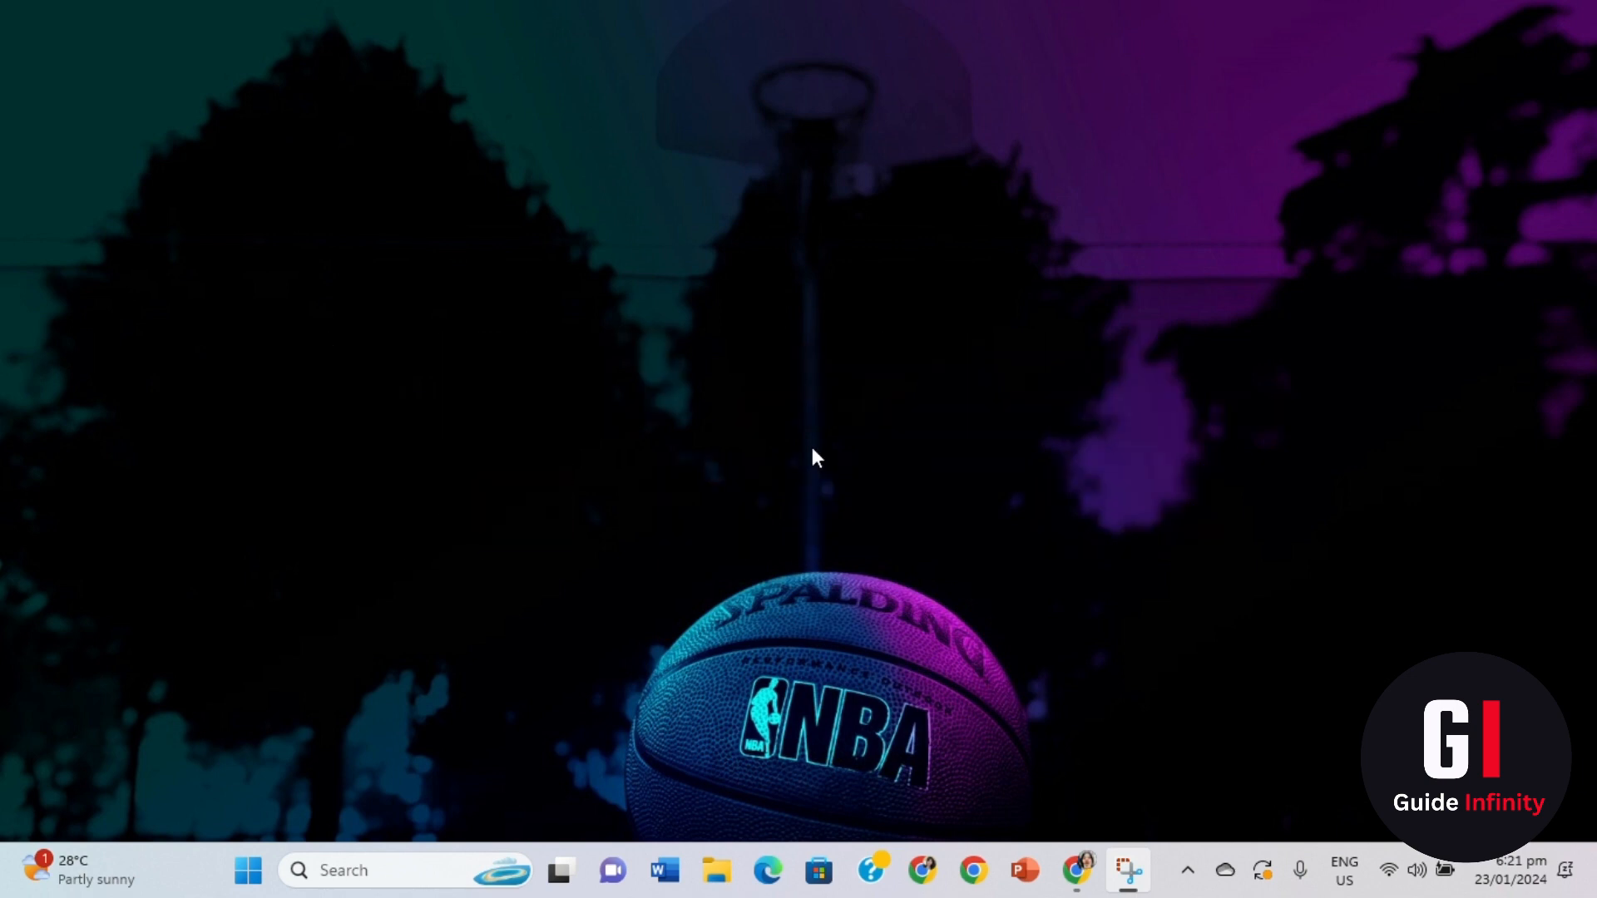
pyautogui.moveTo(1077, 870)
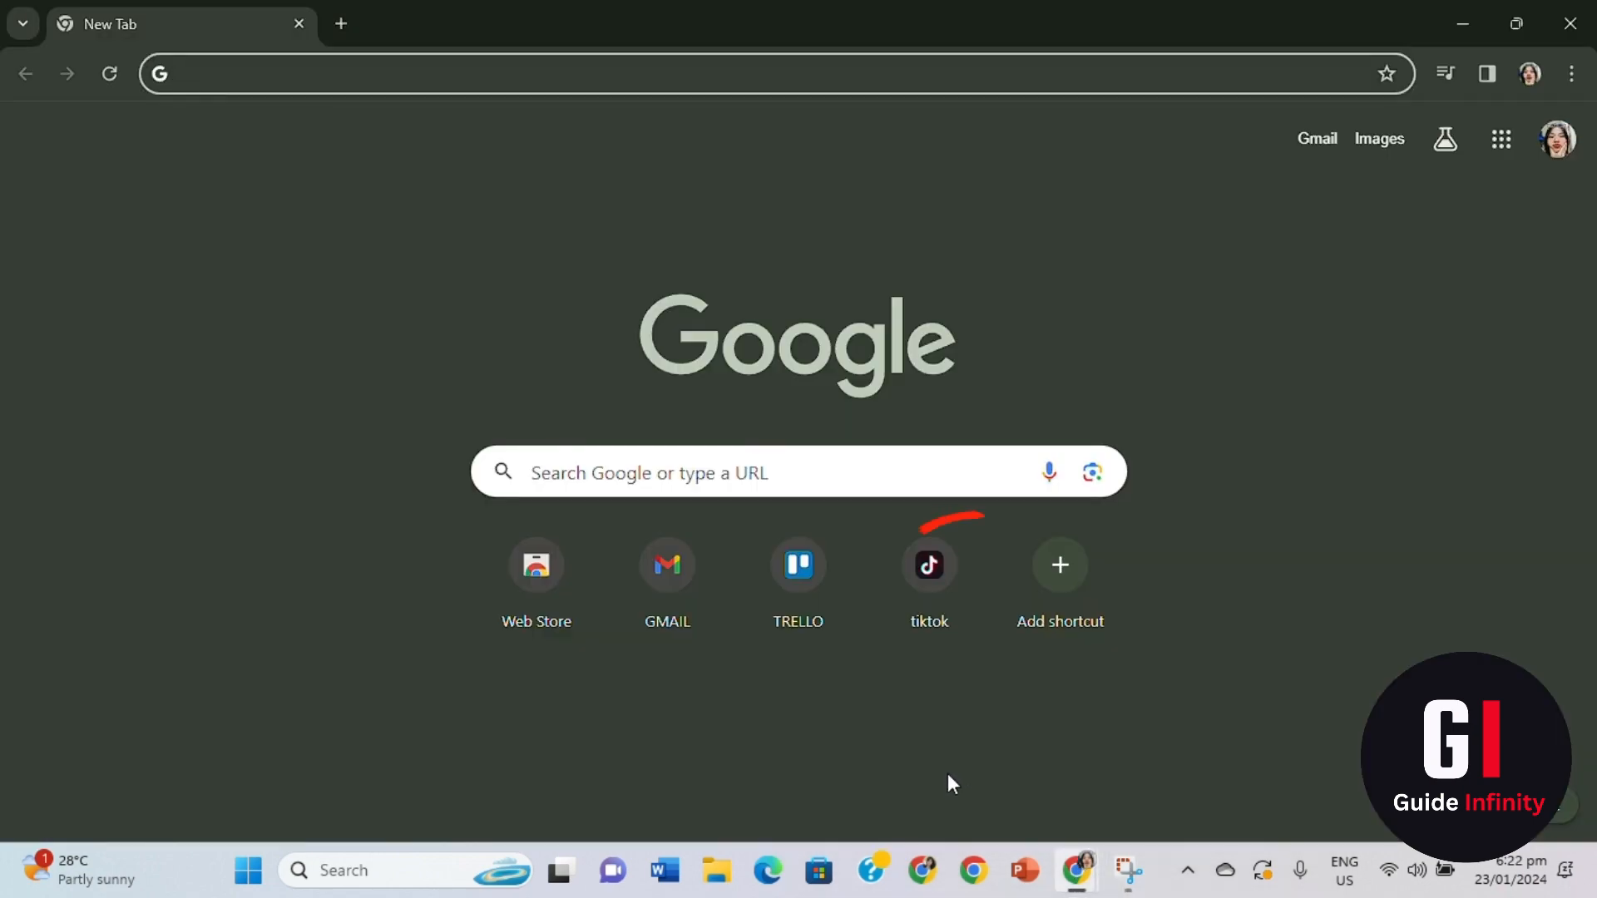
pyautogui.moveTo(928, 565)
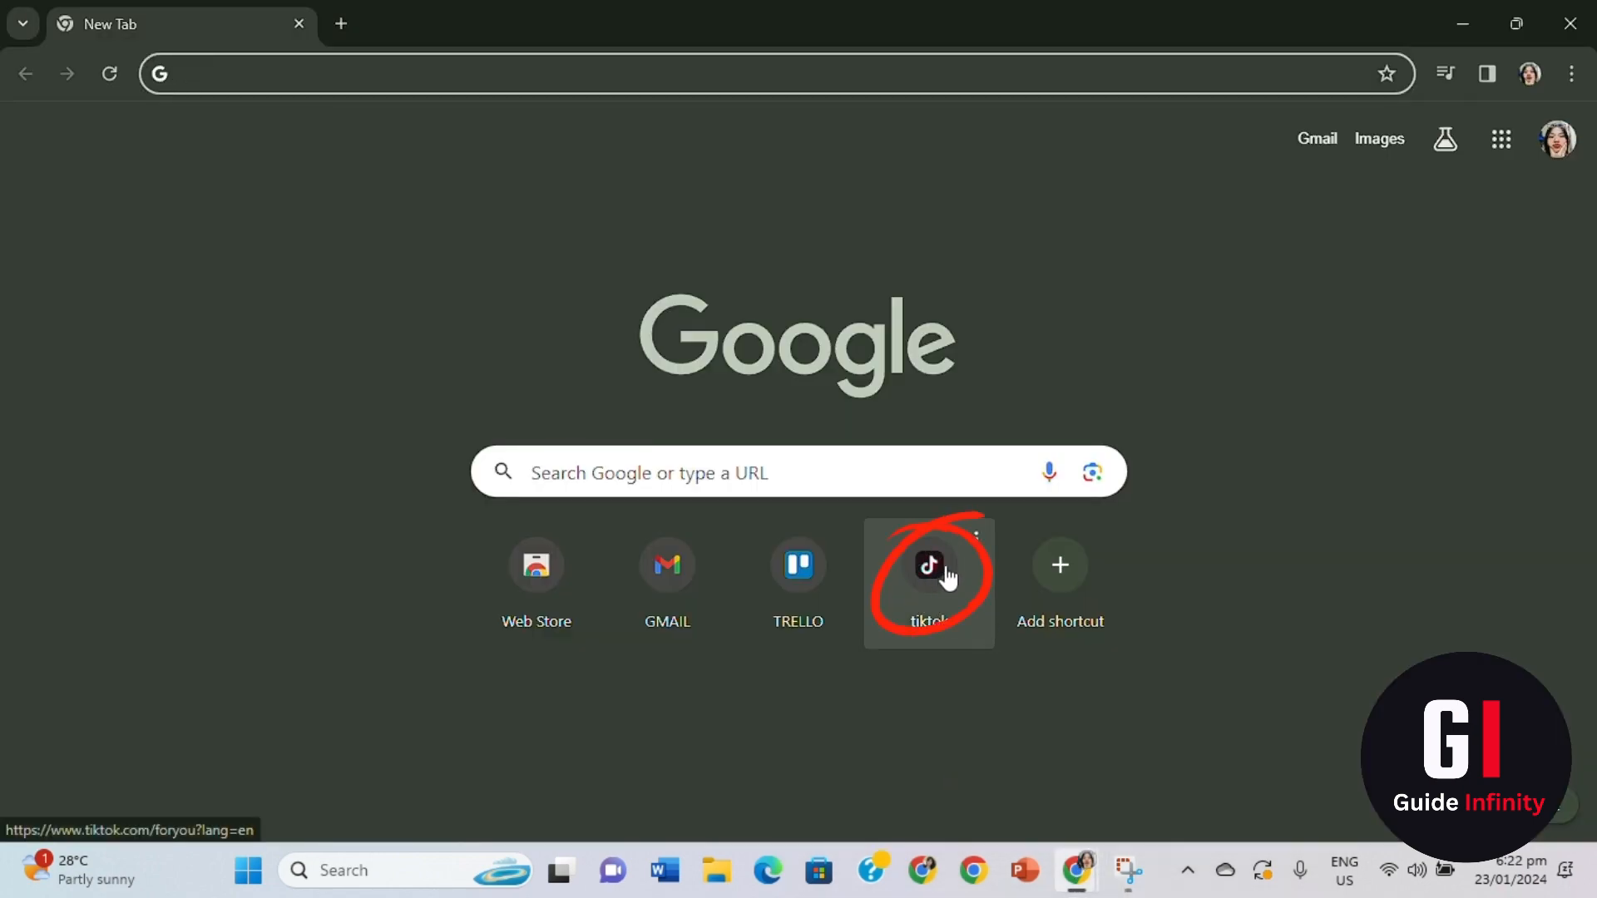
# Open the TikTok For You feed from the Chrome shortcut.
pyautogui.click(928, 566)
pyautogui.write('auto tik')
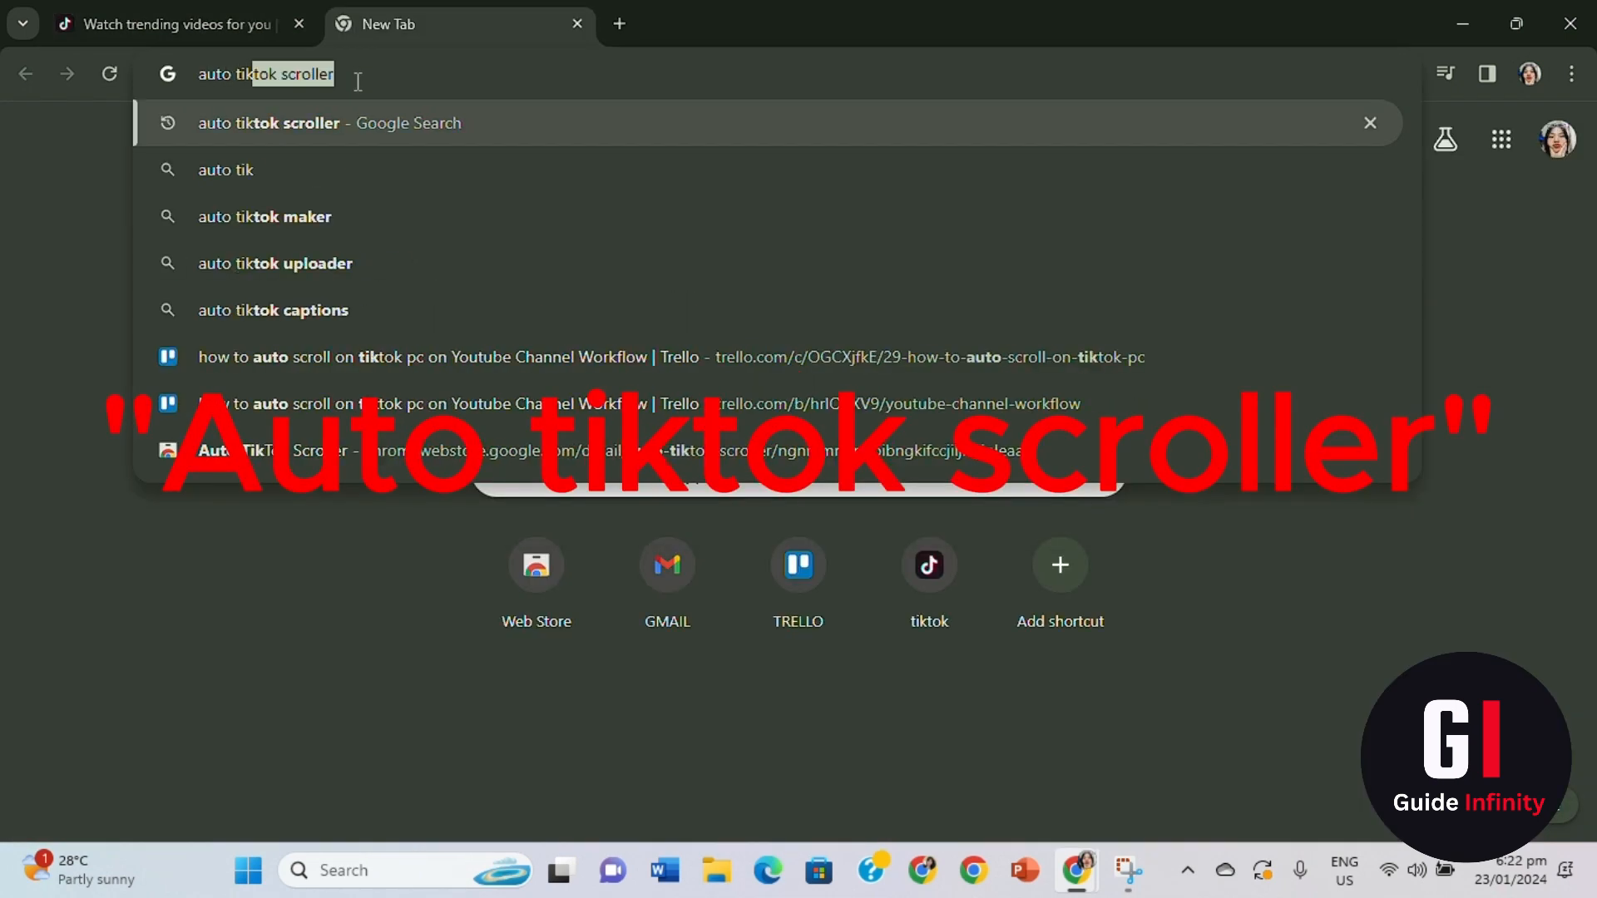
# Search 'auto tiktok scroller', open its Chrome Web Store page and add the extension to Chrome.
pyautogui.press('Return')
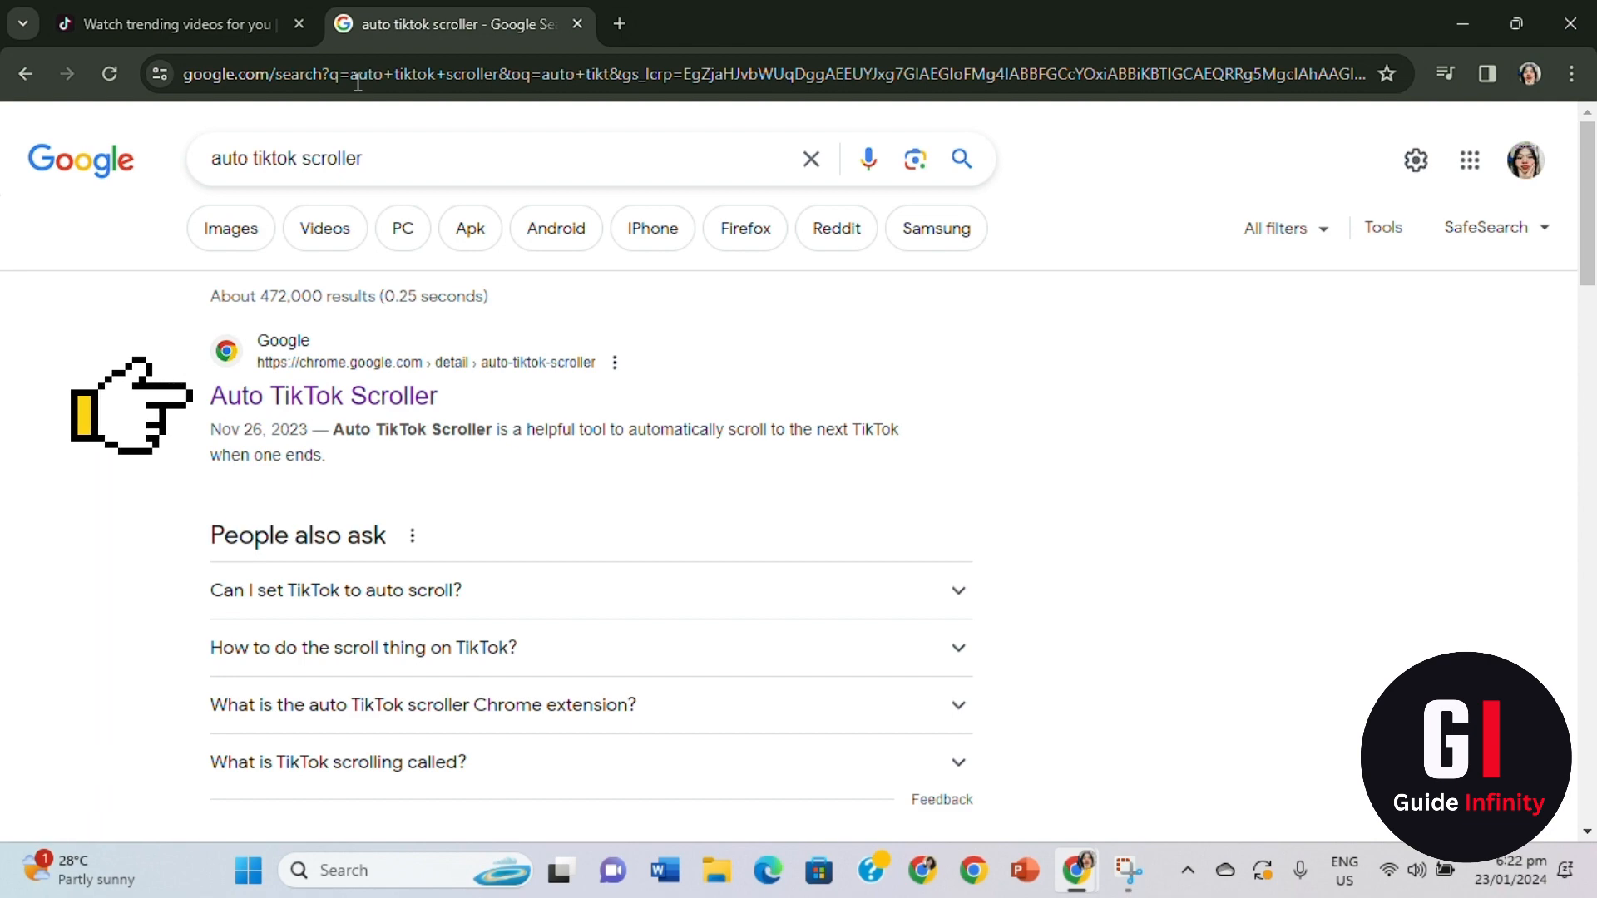
pyautogui.click(323, 396)
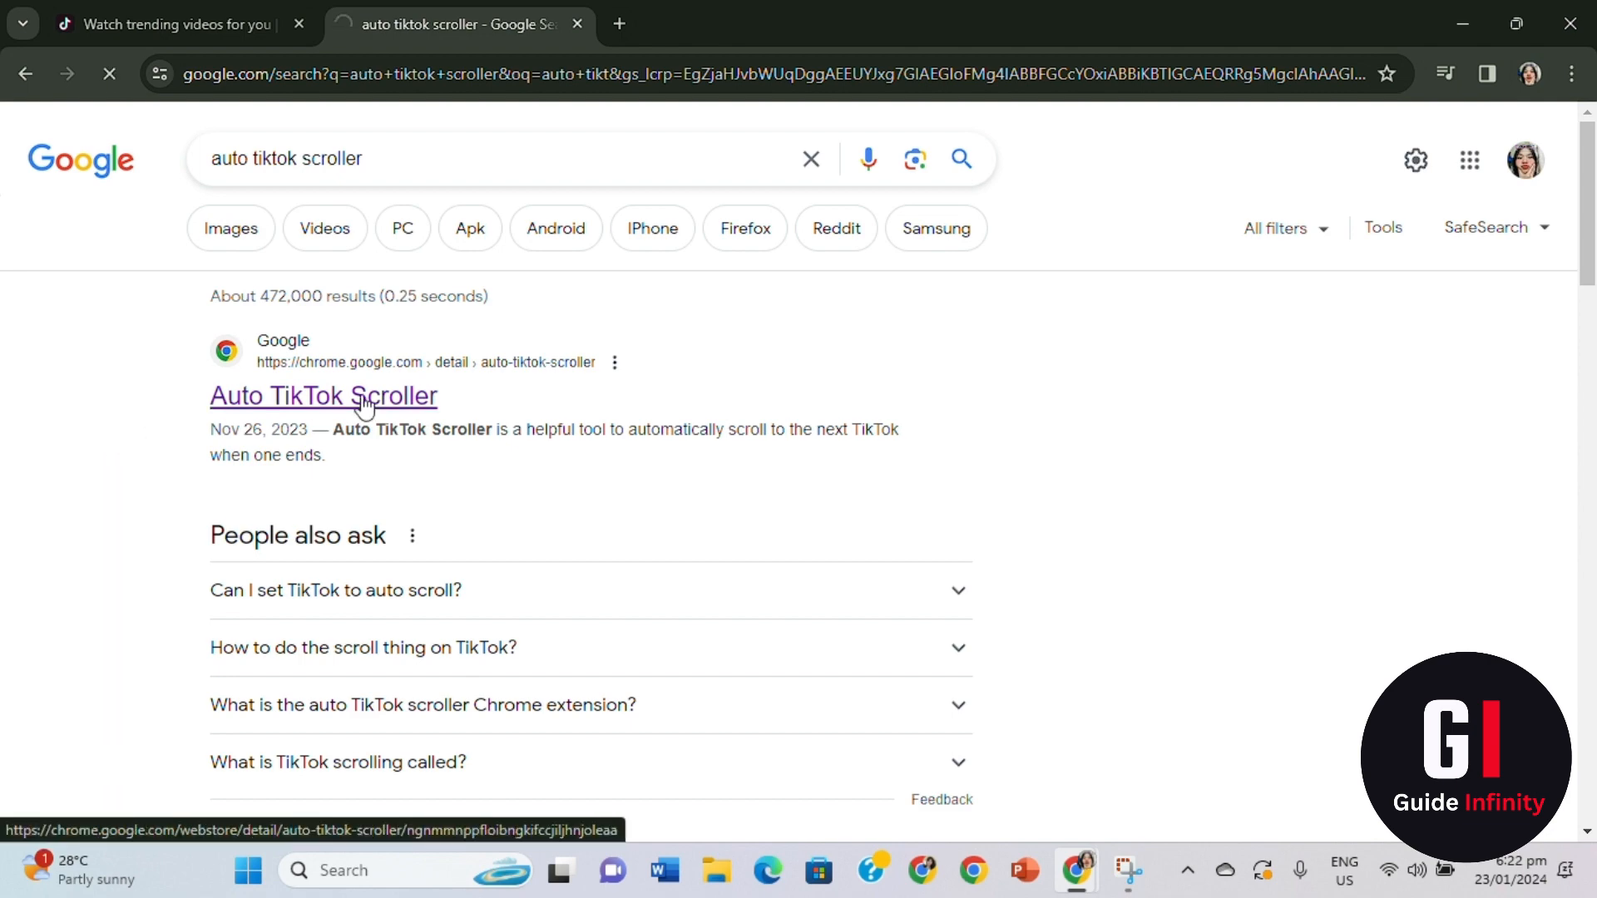
pyautogui.click(323, 396)
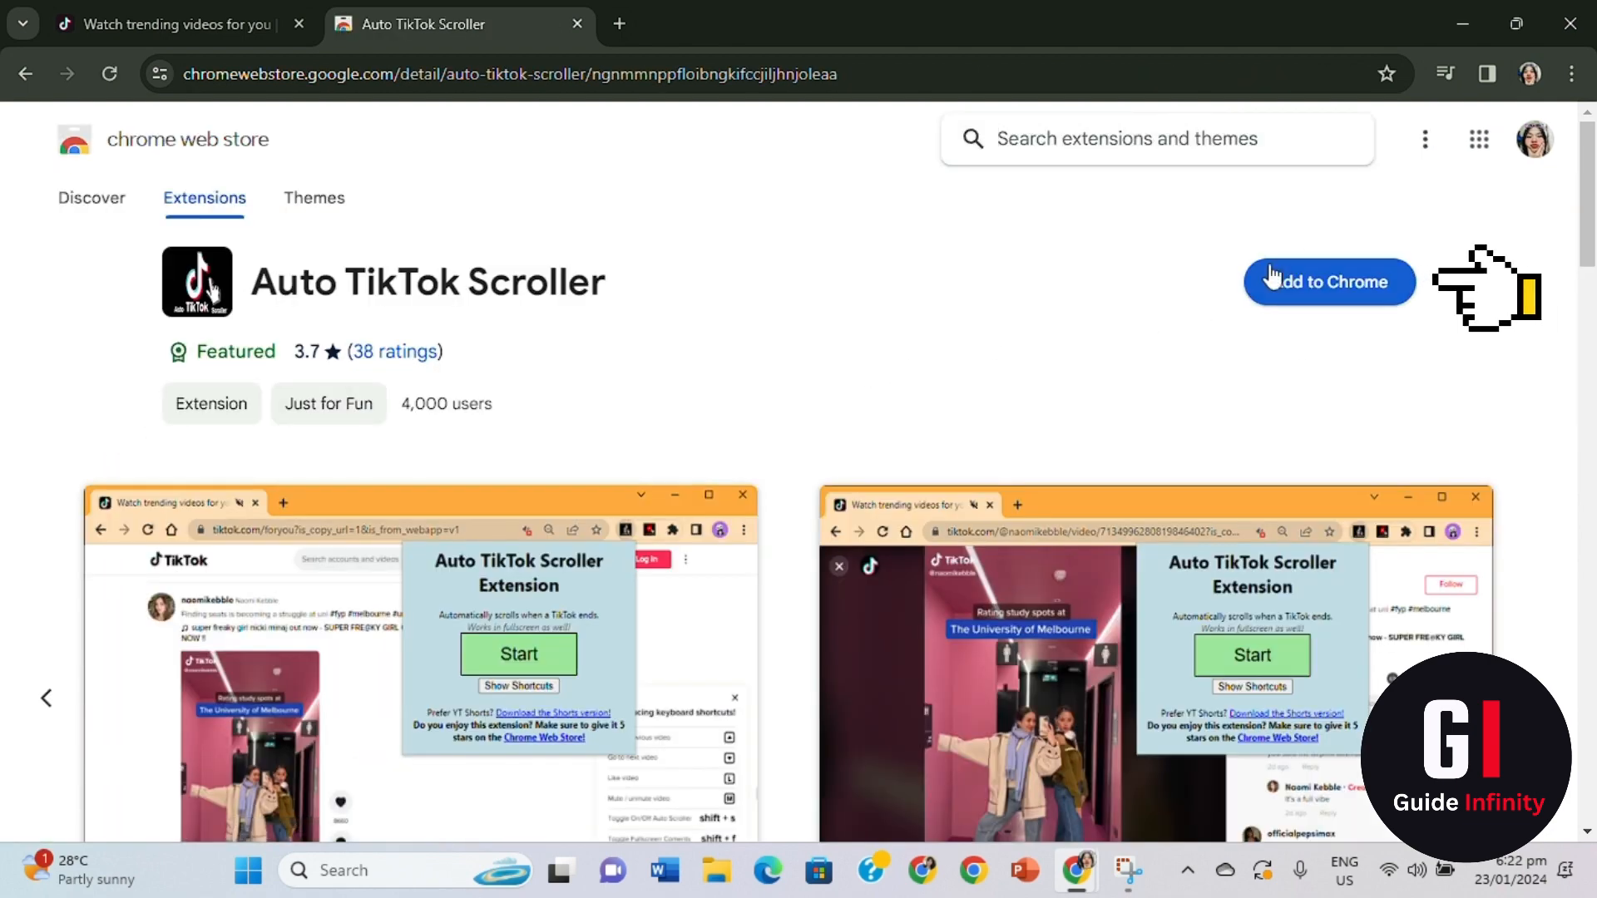
pyautogui.click(1328, 282)
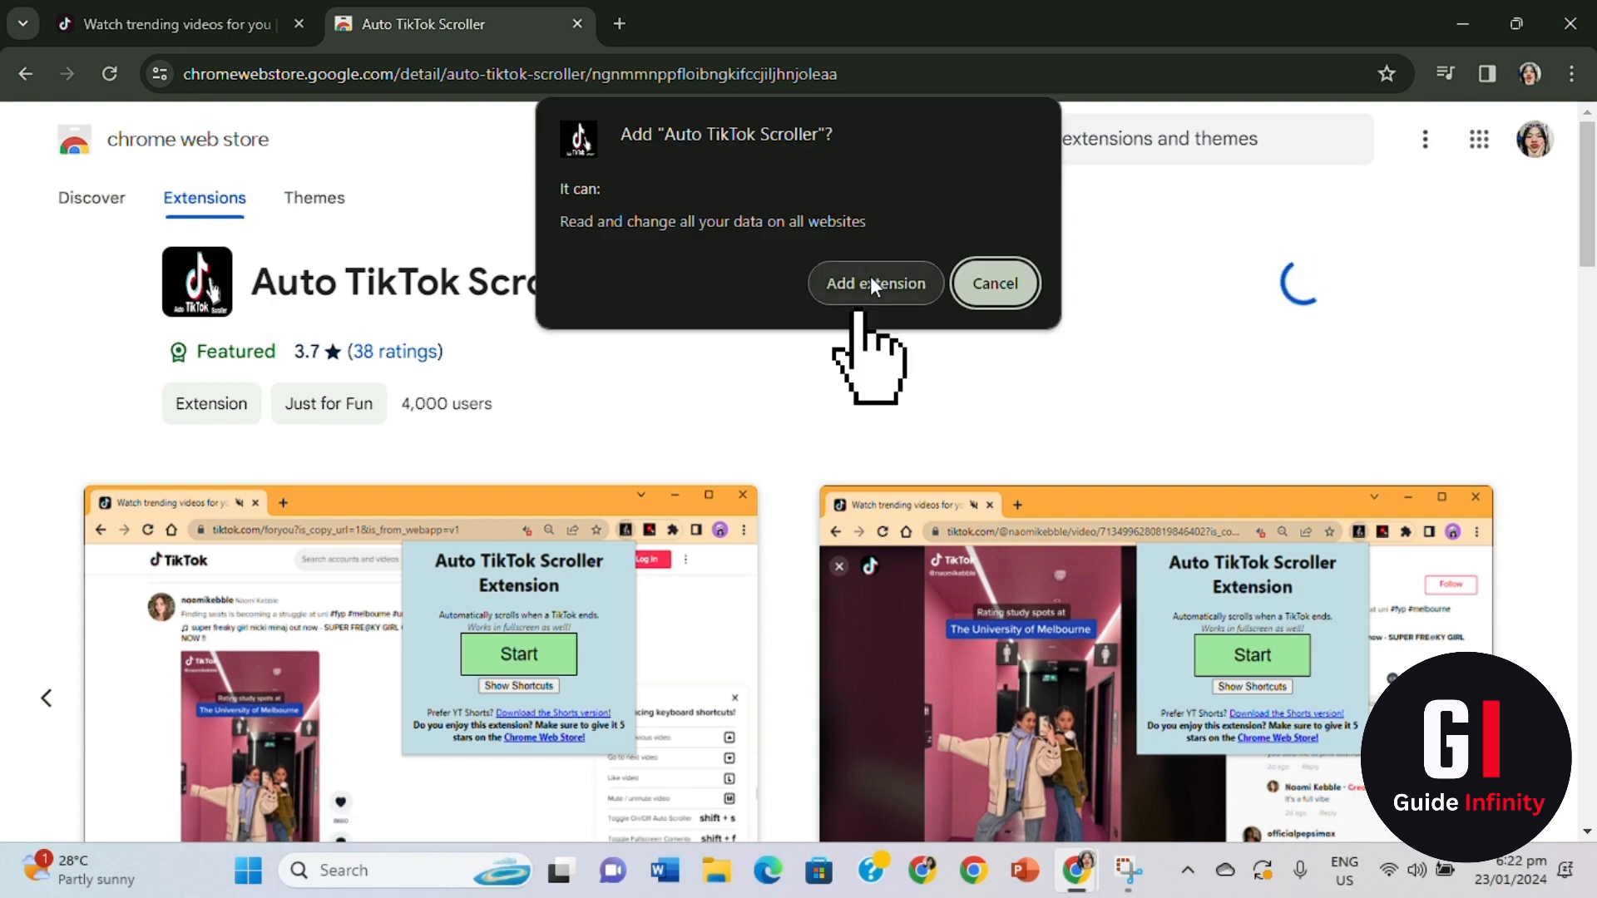
pyautogui.click(873, 283)
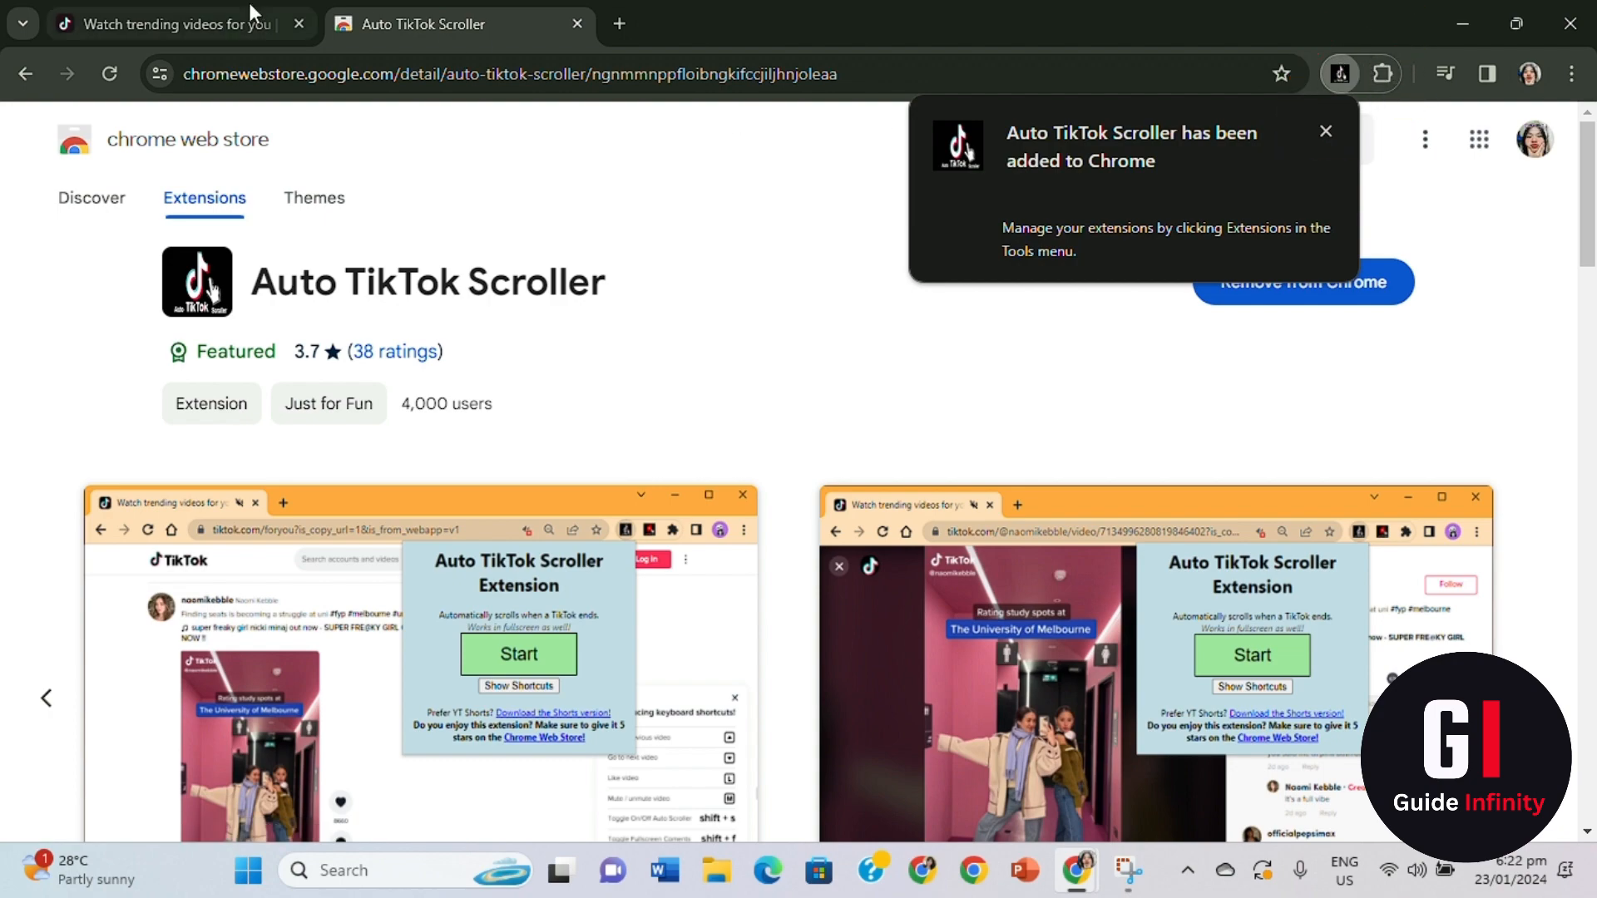
# Start the Auto TikTok Scroller on the TikTok tab so the feed advances videos automatically.
pyautogui.click(173, 23)
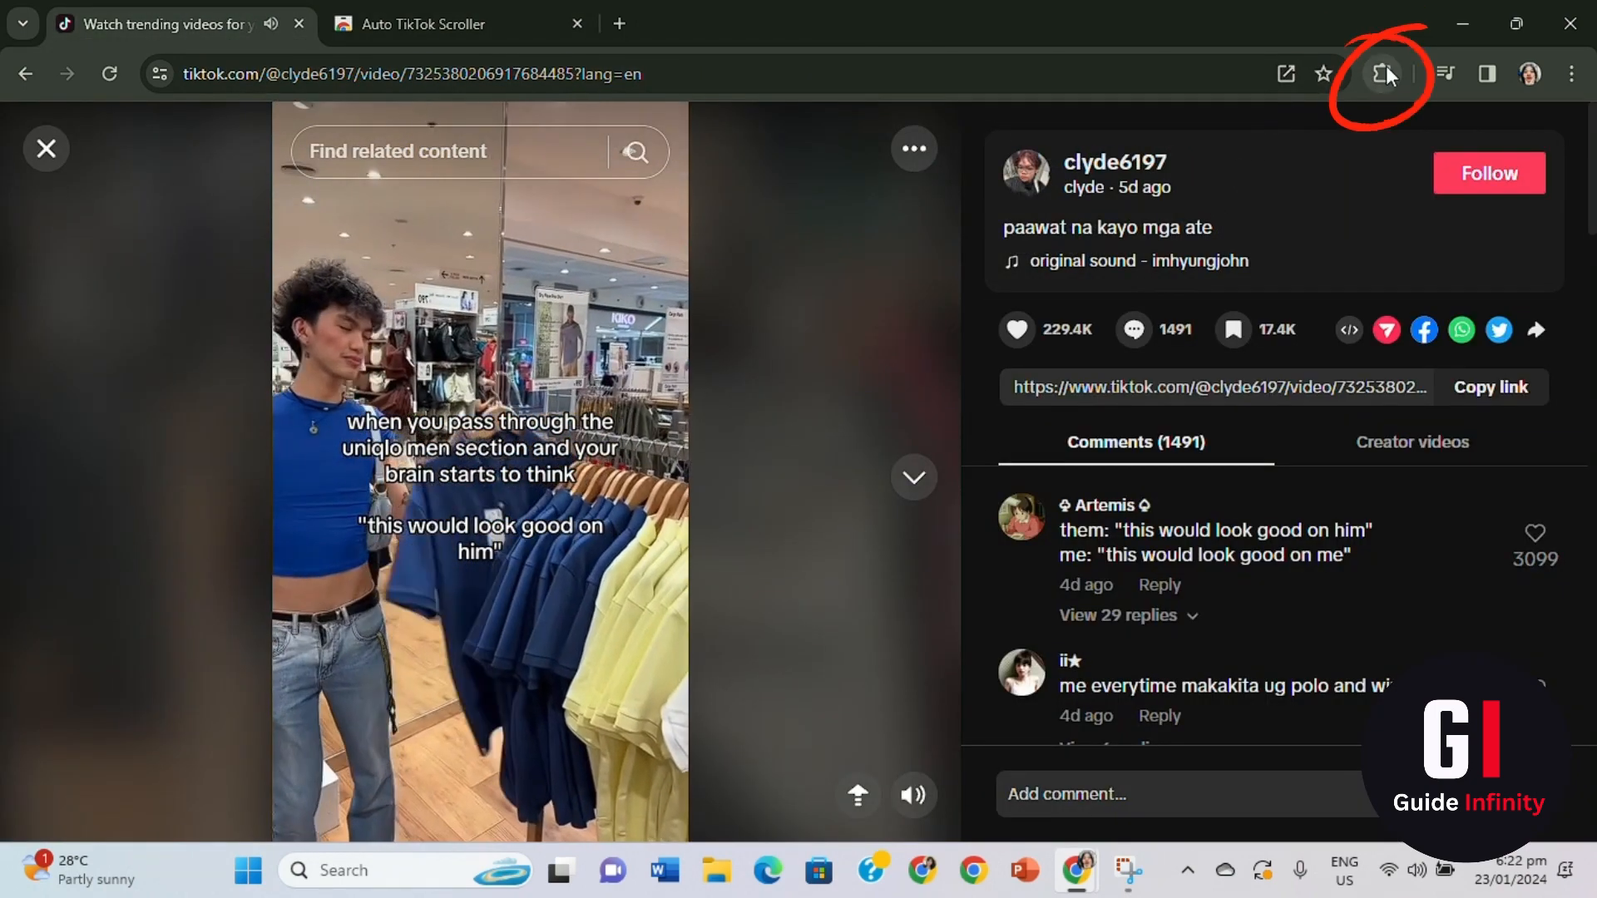
pyautogui.click(1382, 73)
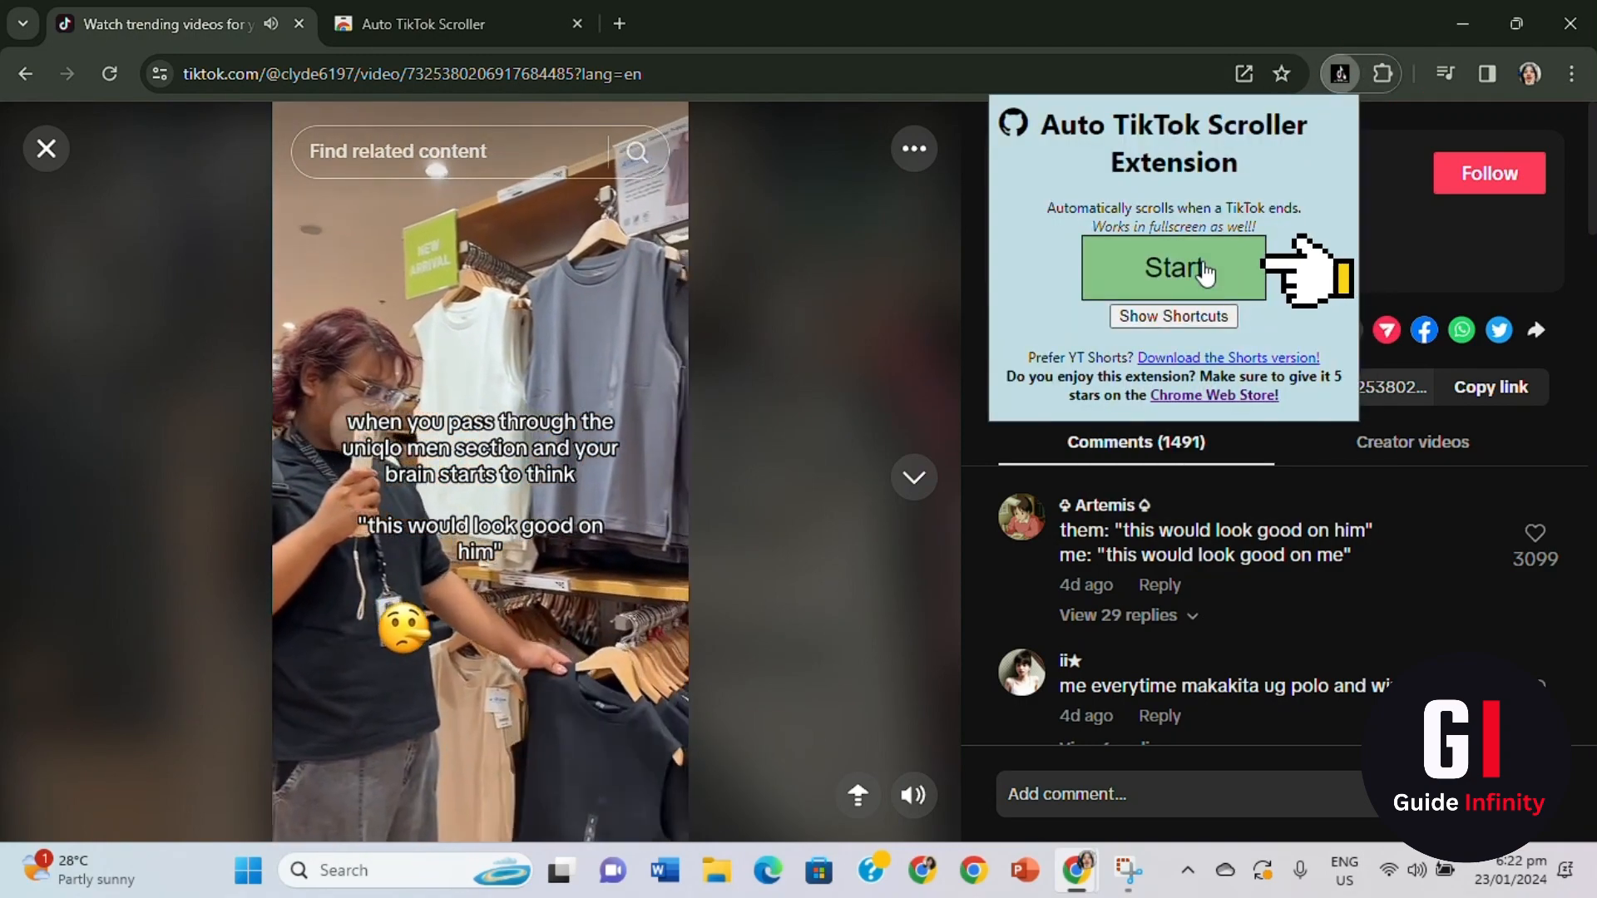
pyautogui.click(1172, 266)
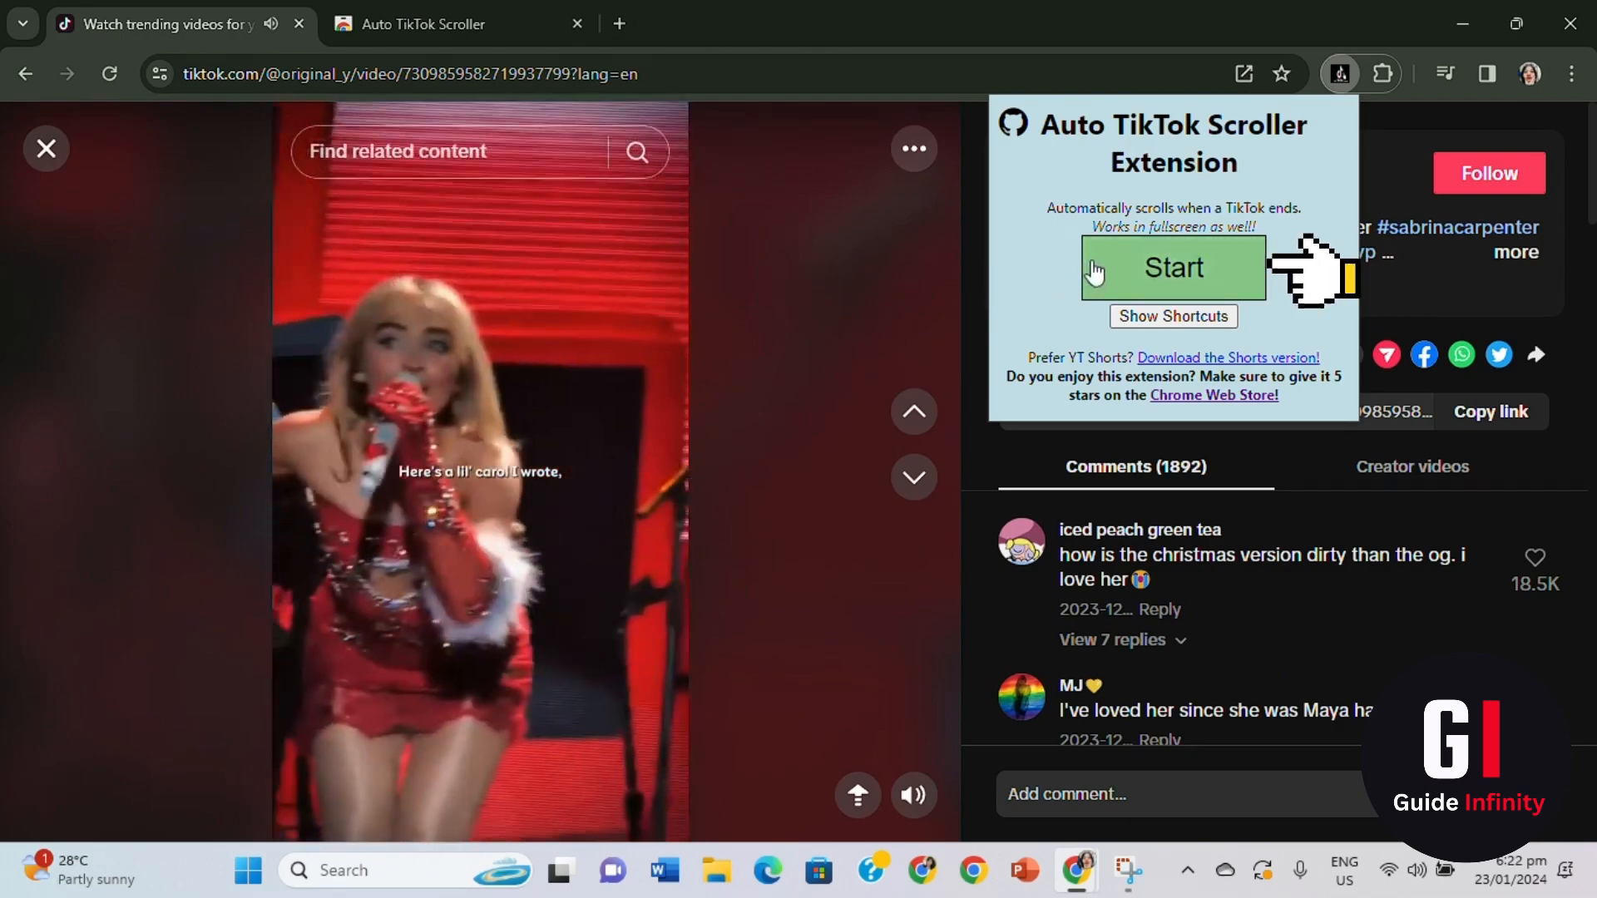
pyautogui.click(1173, 266)
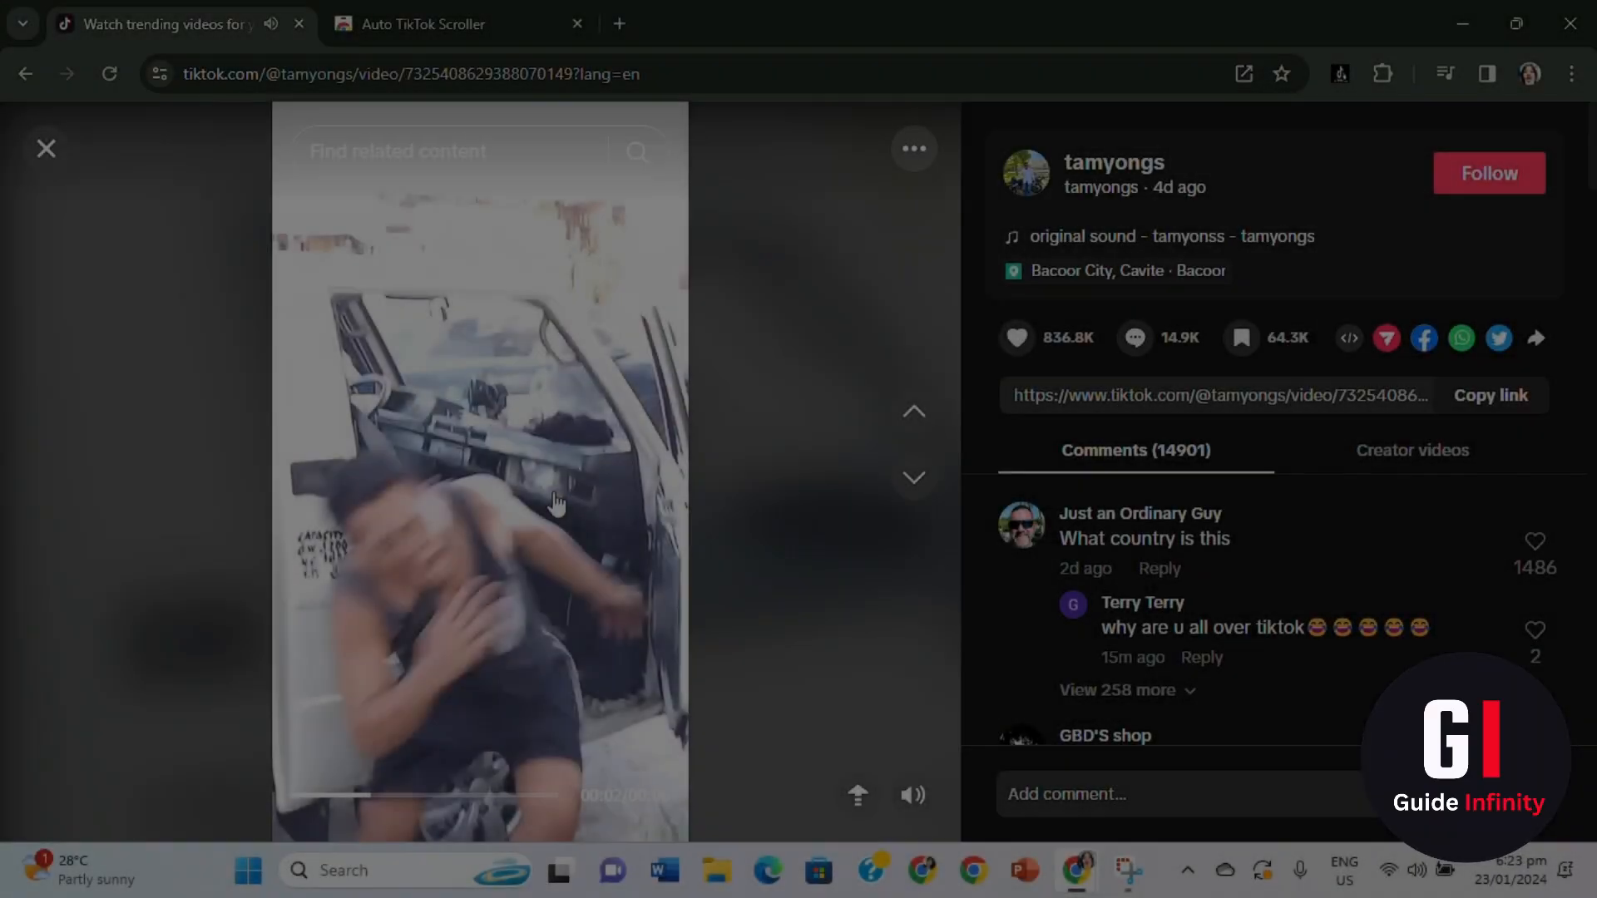
pyautogui.click(913, 477)
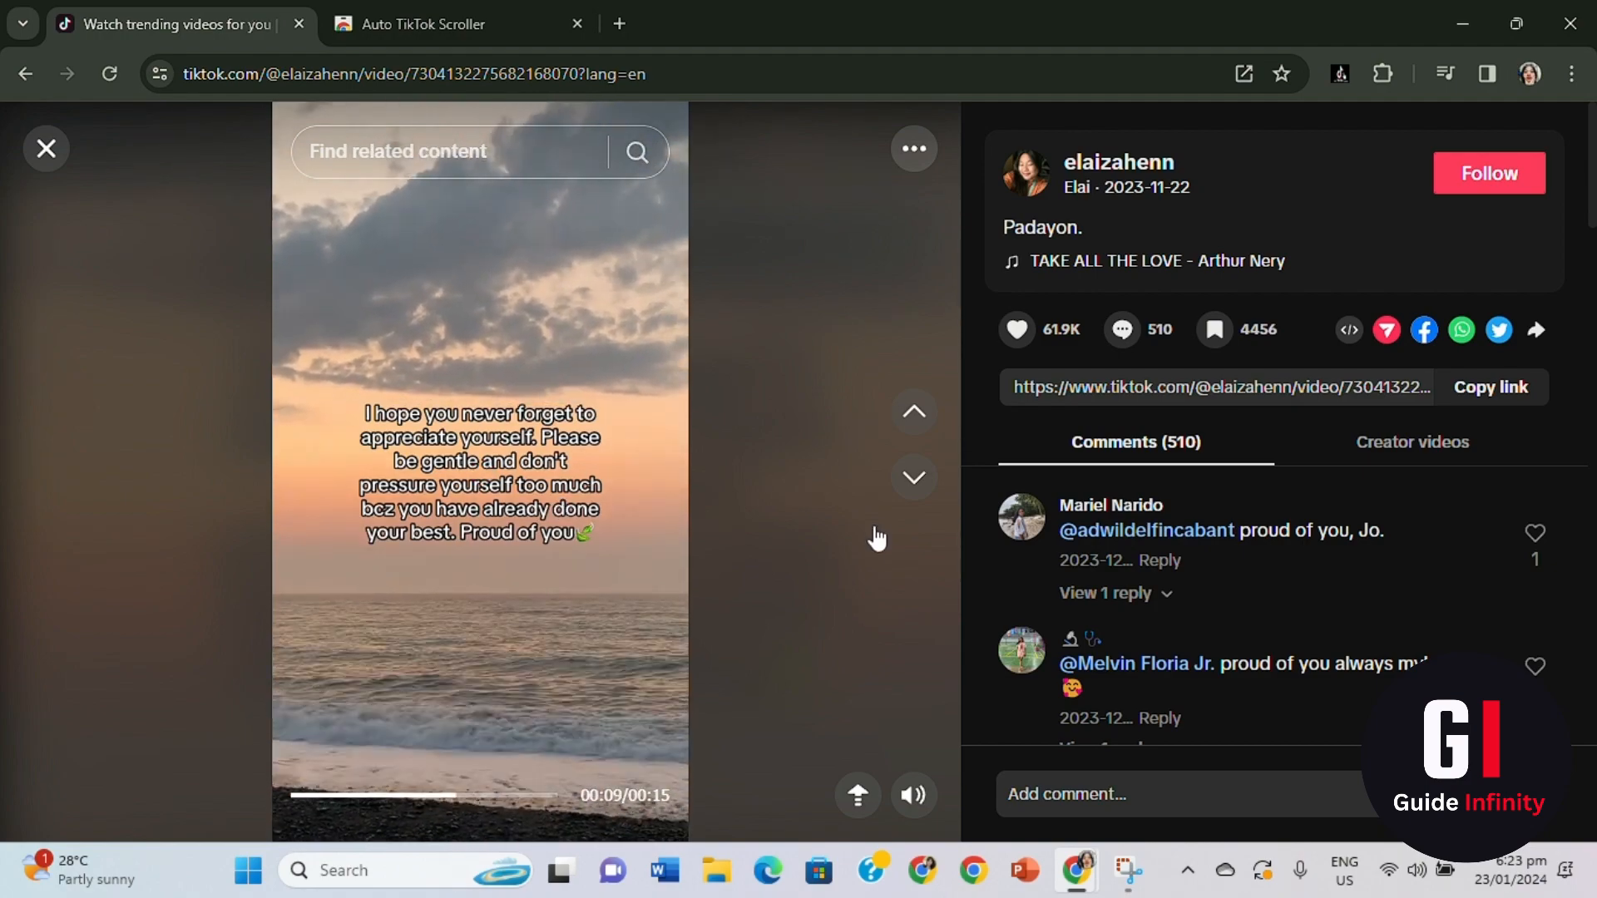
pyautogui.click(914, 477)
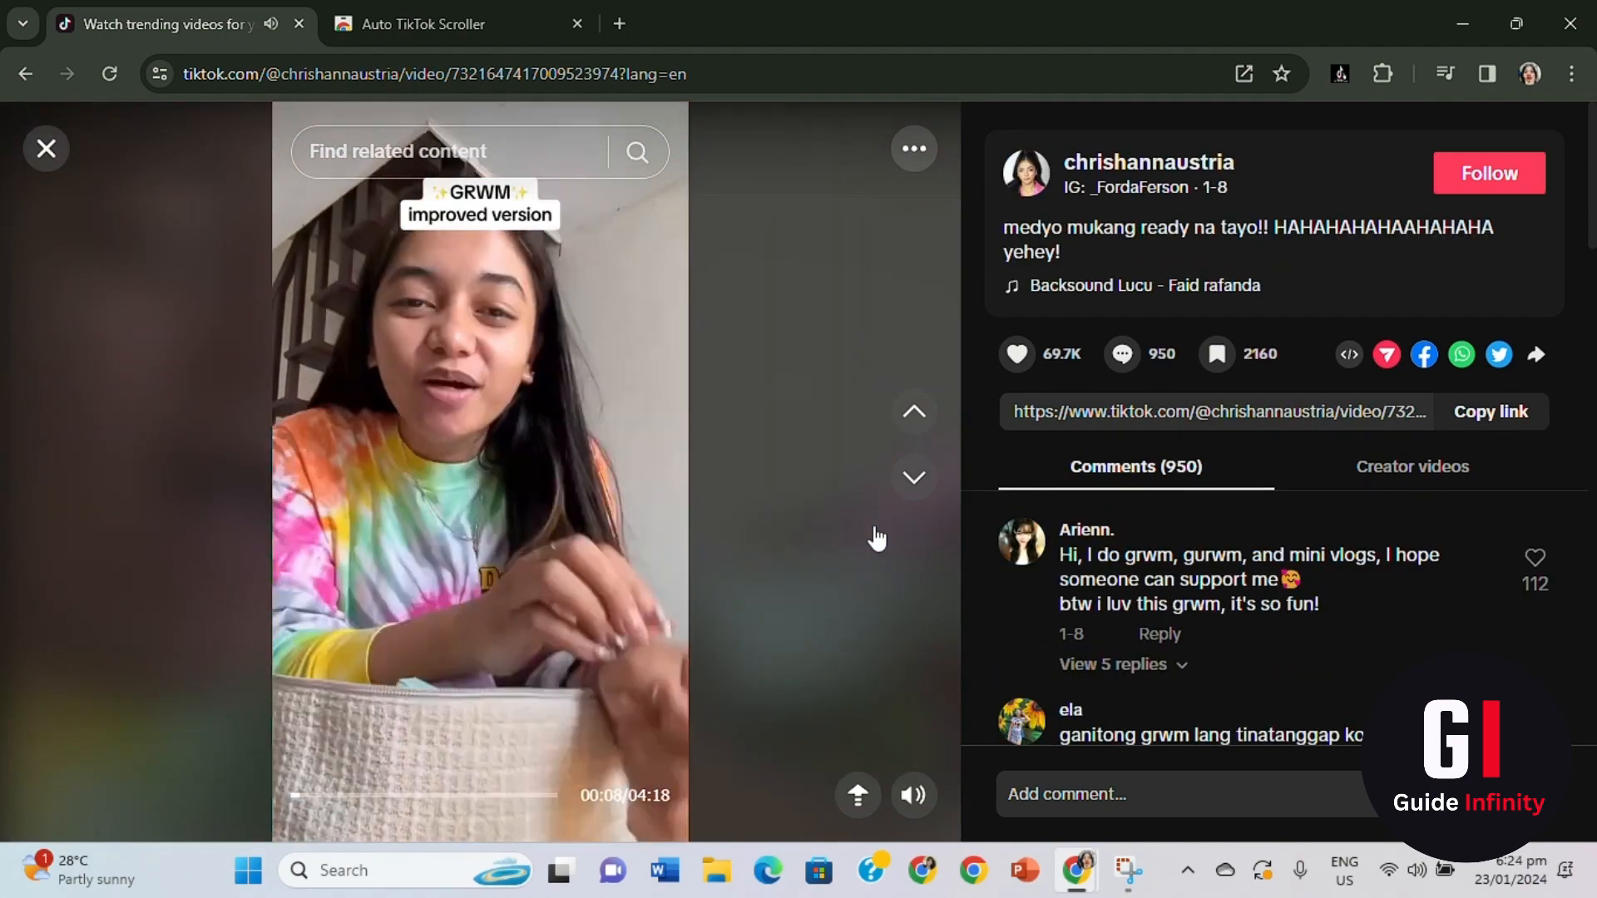